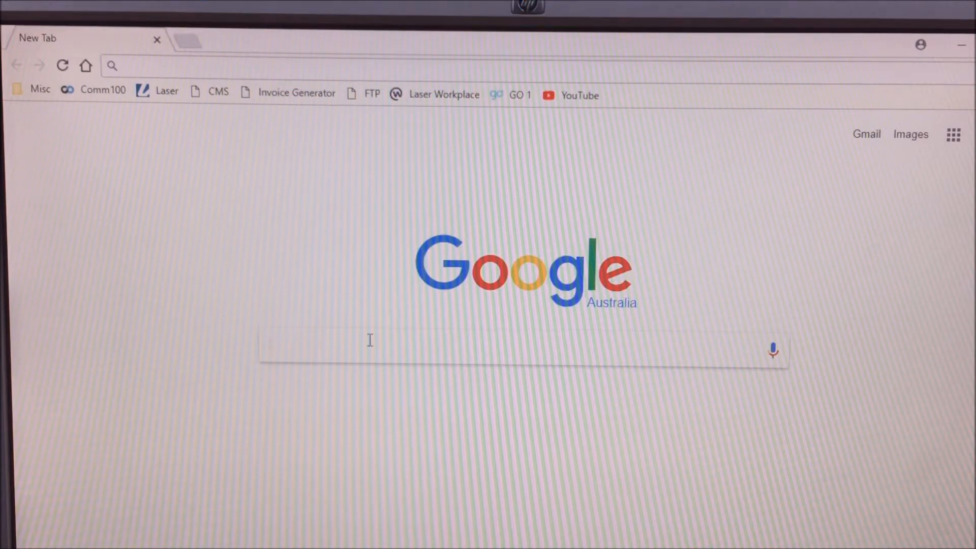
- Search Google for 'happycast apk'
left_click(374, 345)
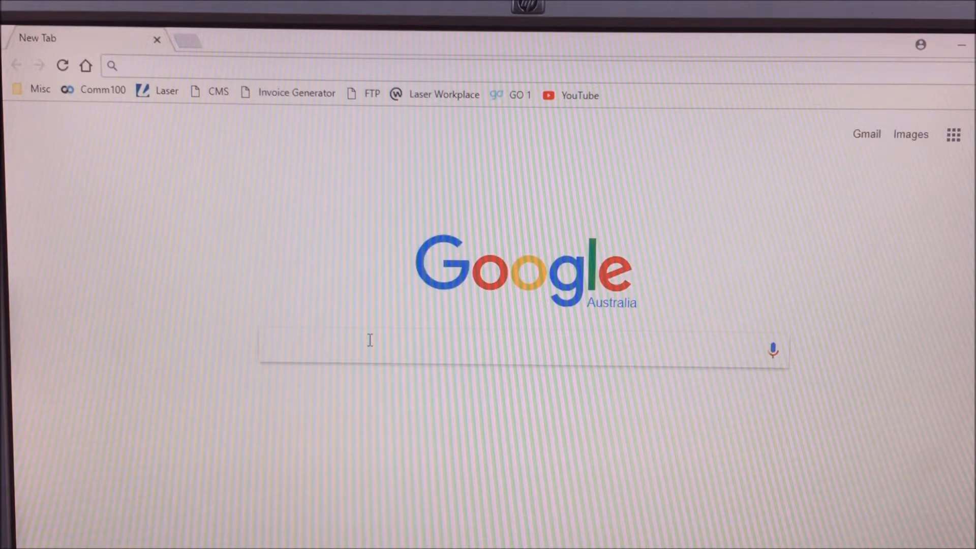
left_click(373, 346)
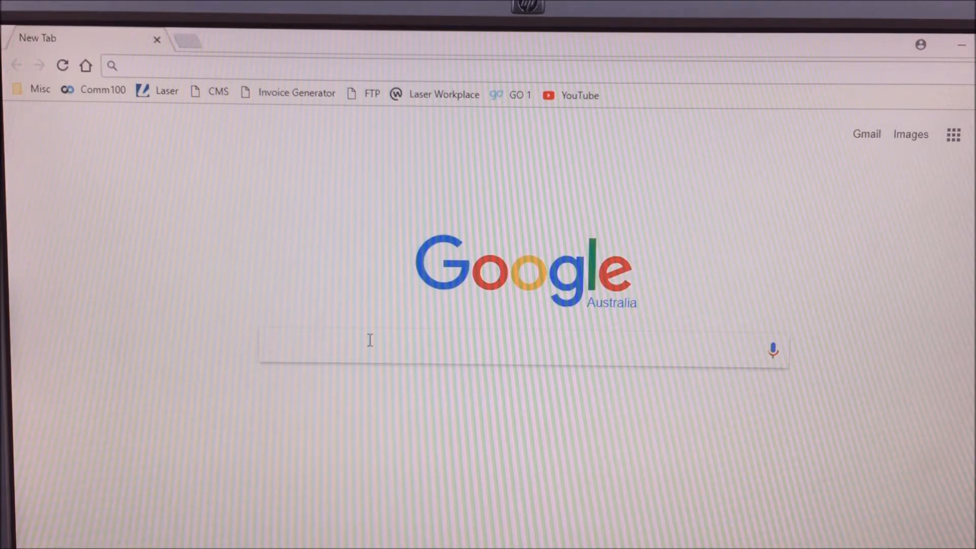
left_click(374, 346)
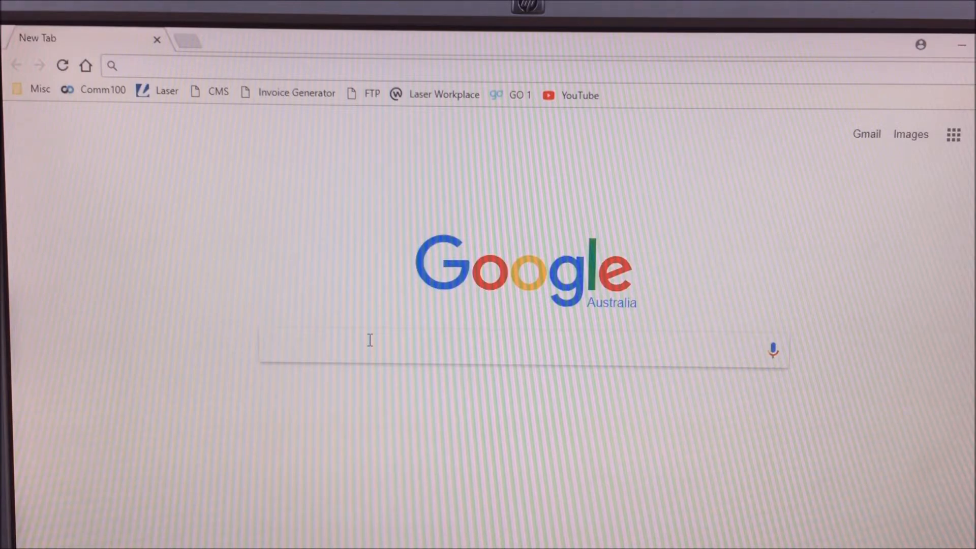
left_click(374, 346)
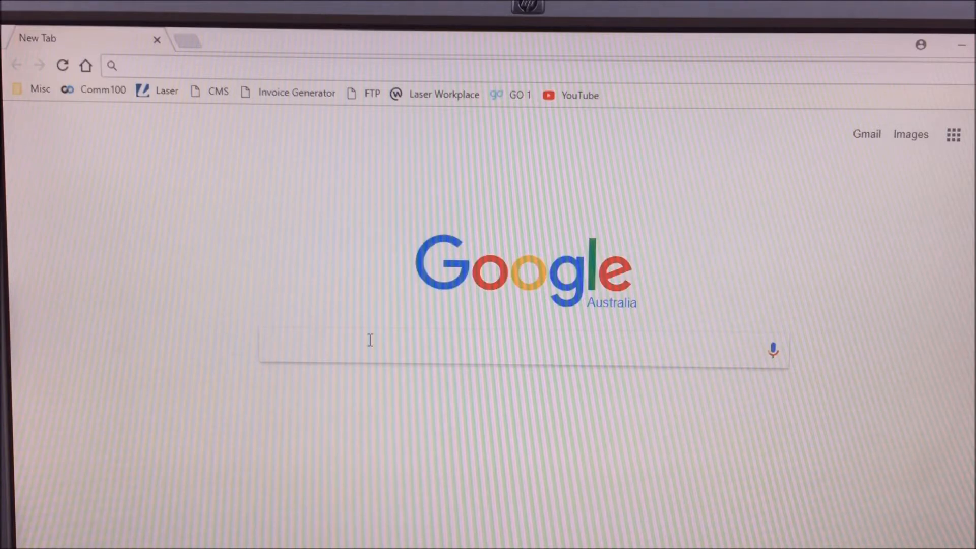
left_click(373, 344)
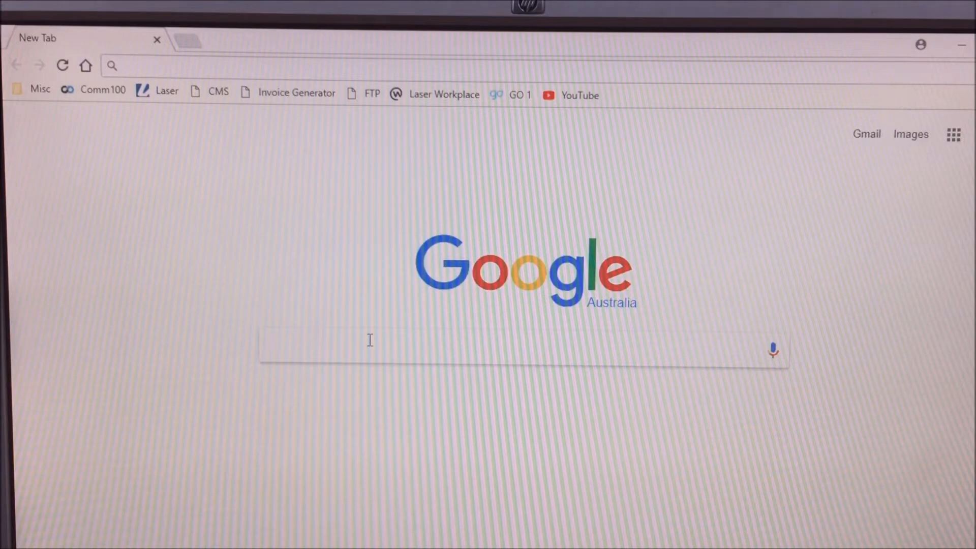
left_click(374, 345)
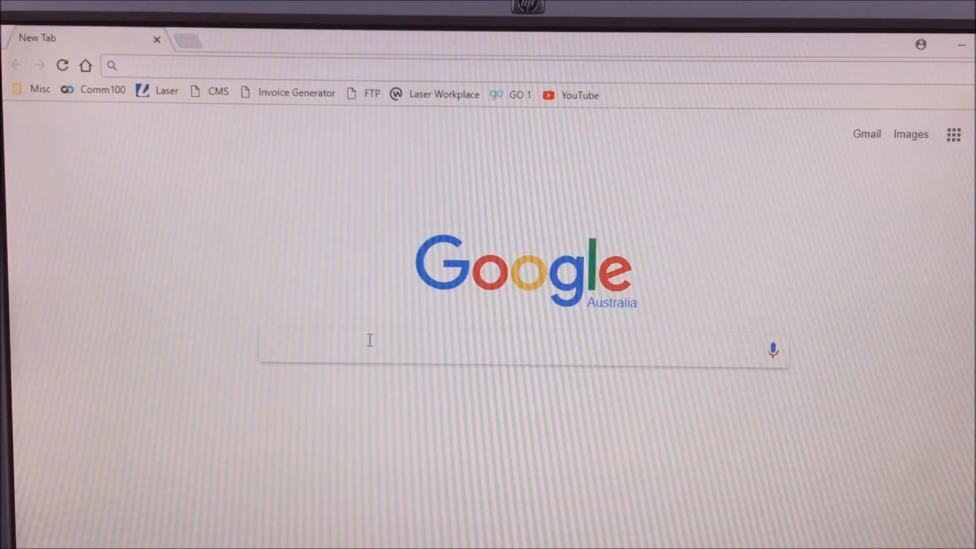
type("happycast apk")
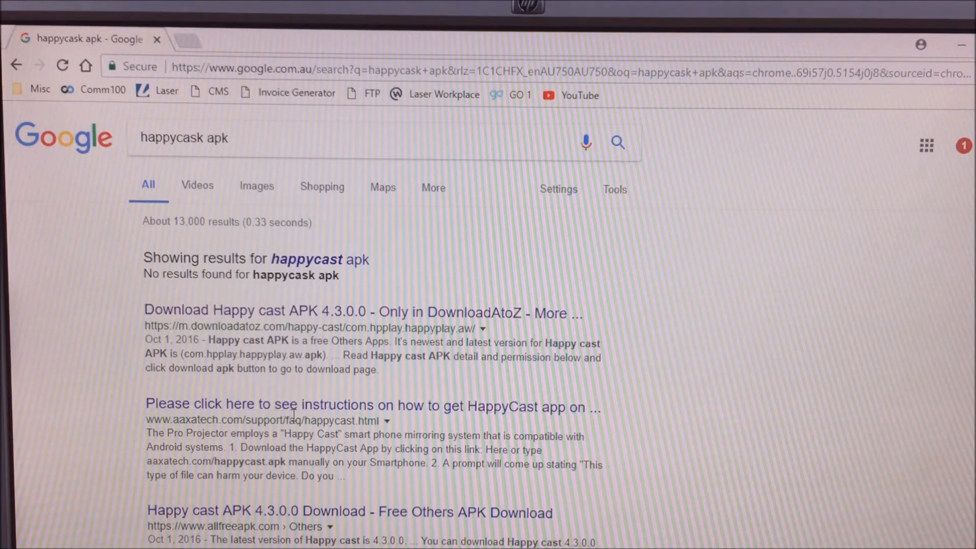
- Open the 'Download Happy Cast 6.8.2.2 APK For Android' result
scroll("down", 3)
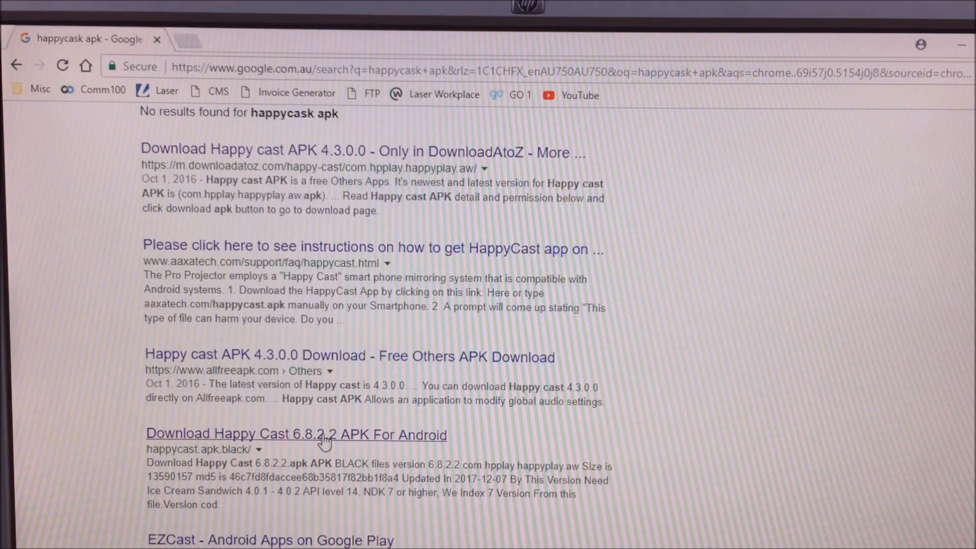
scroll("down", 3)
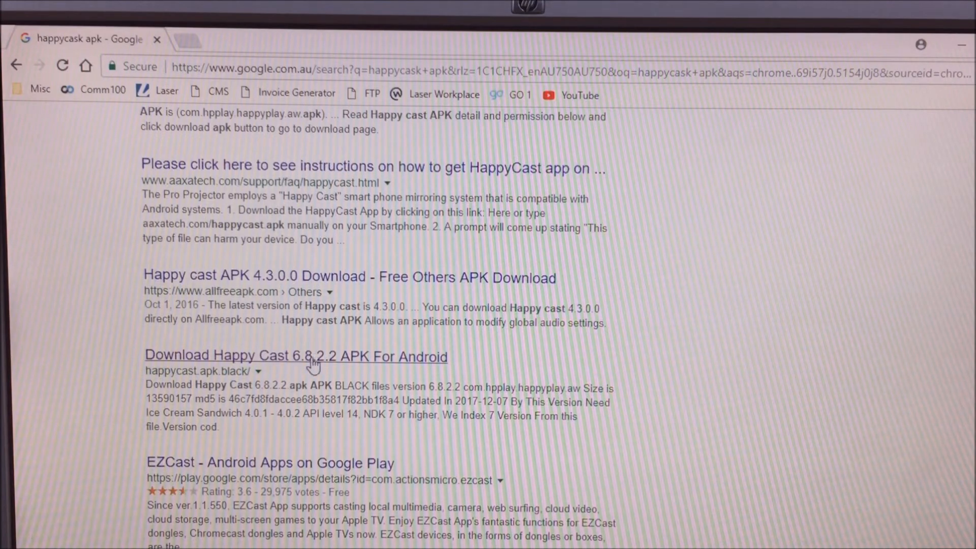
left_click(295, 355)
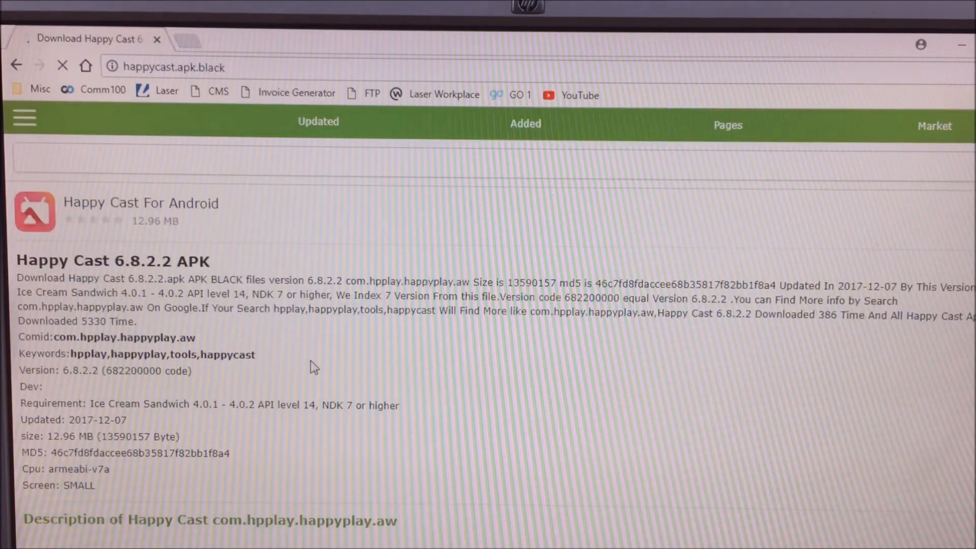
- Download the com.hpplay.happyplay.aw APK from the dlapk Happy Cast page
scroll("down", 3)
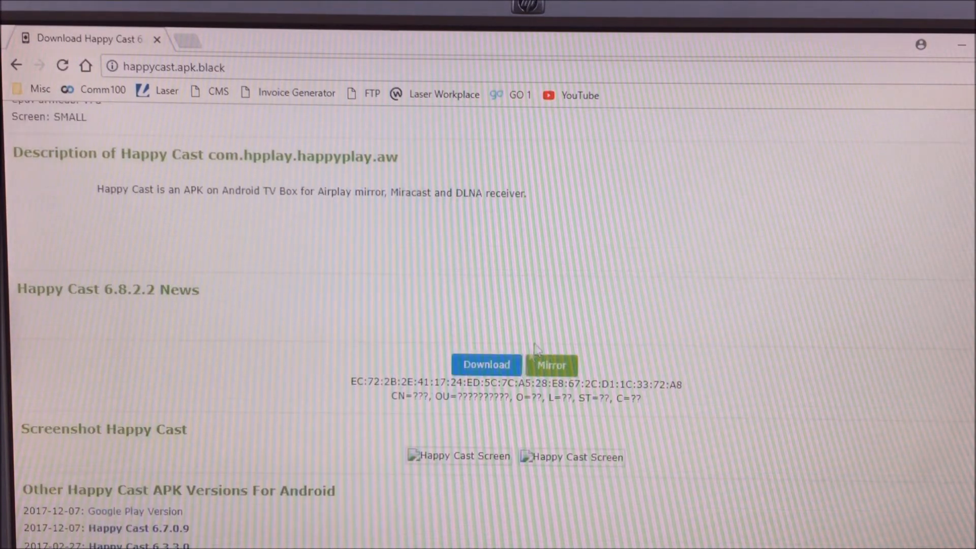
left_click(486, 365)
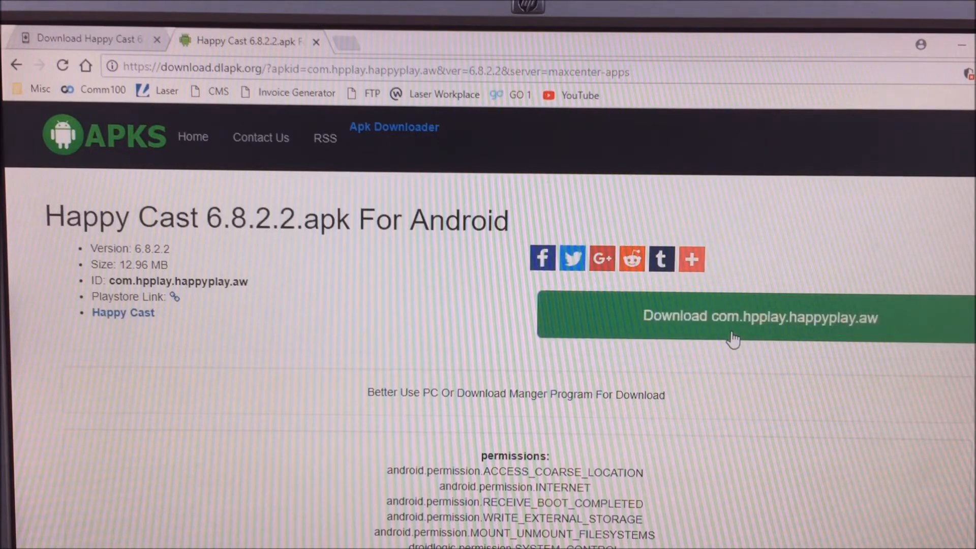
left_click(735, 316)
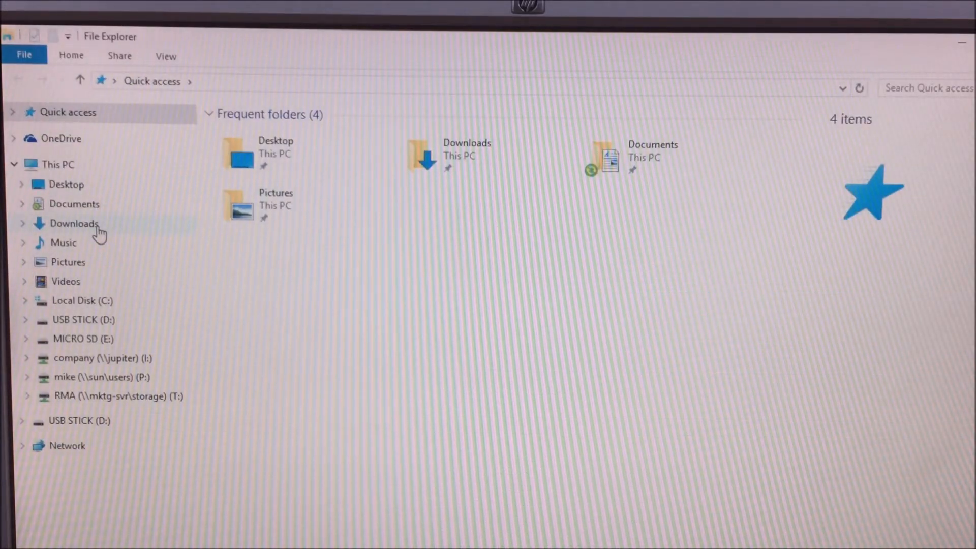
- Copy the Happy Cast APK from Downloads onto USB STICK (D:)
left_click(75, 224)
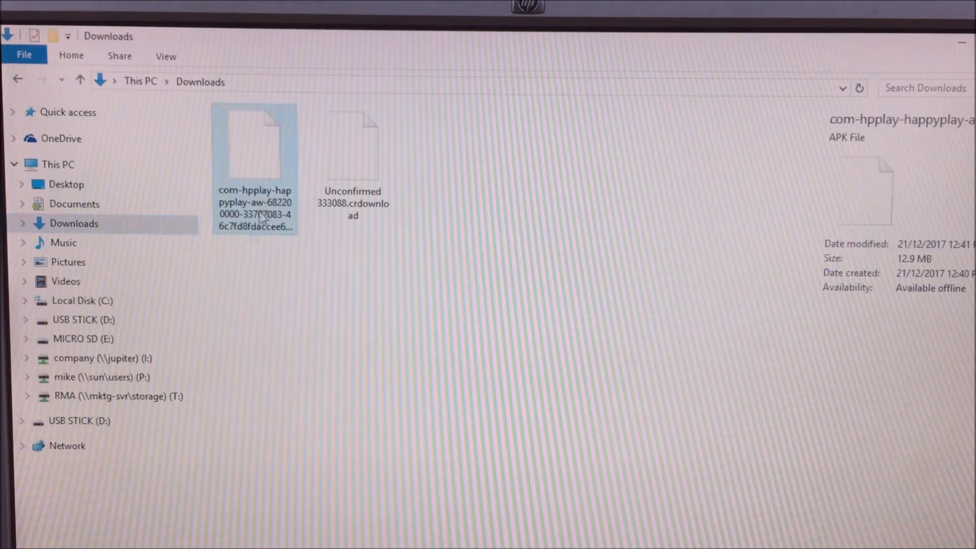
right_click(254, 146)
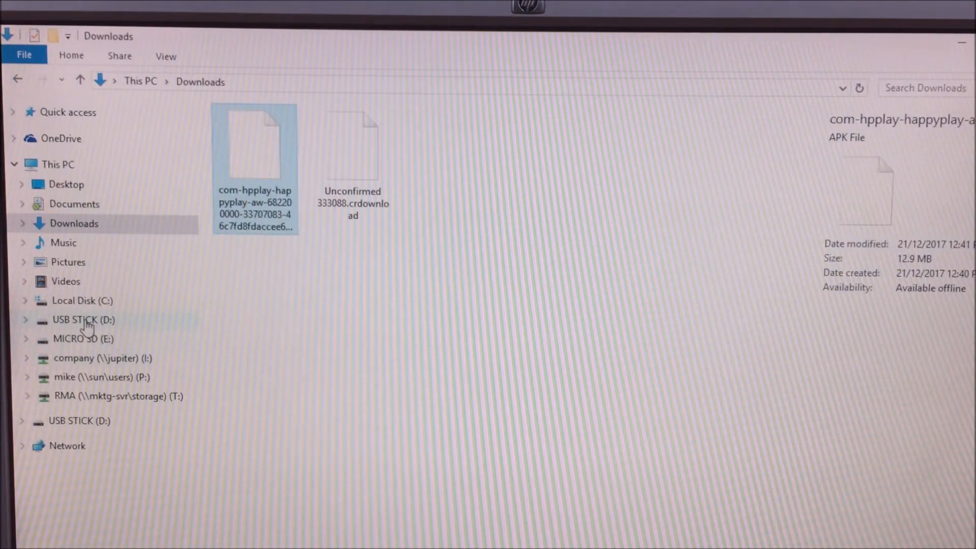
left_click(83, 320)
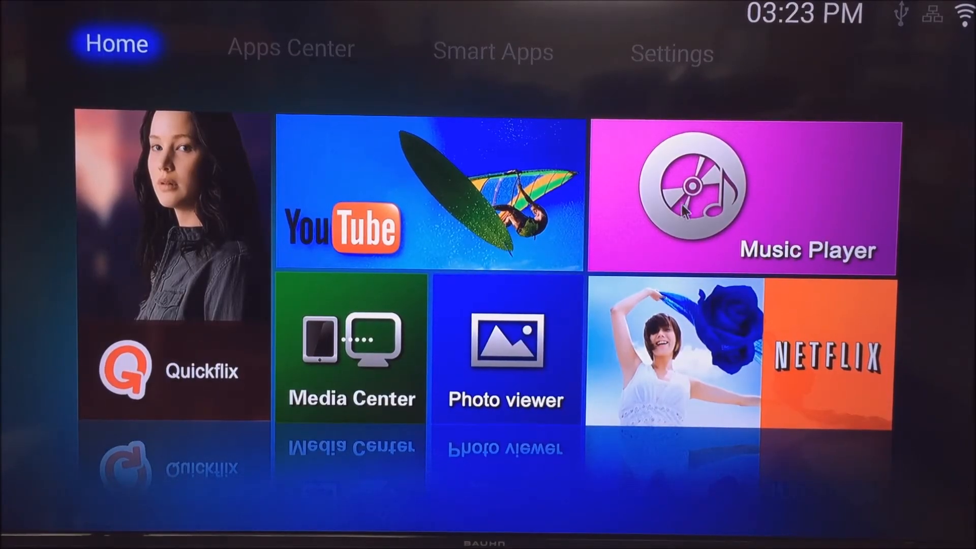
mouse_move(473, 215)
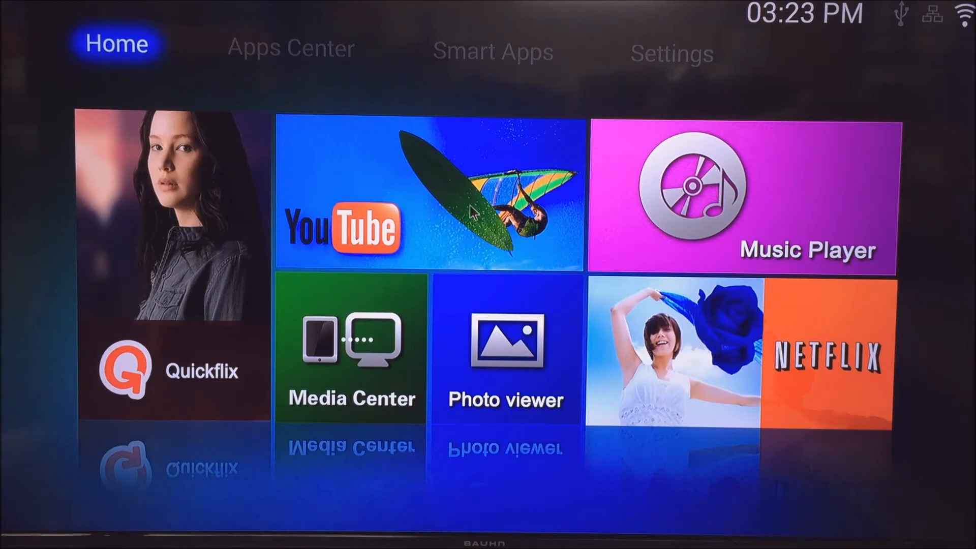
mouse_move(291, 55)
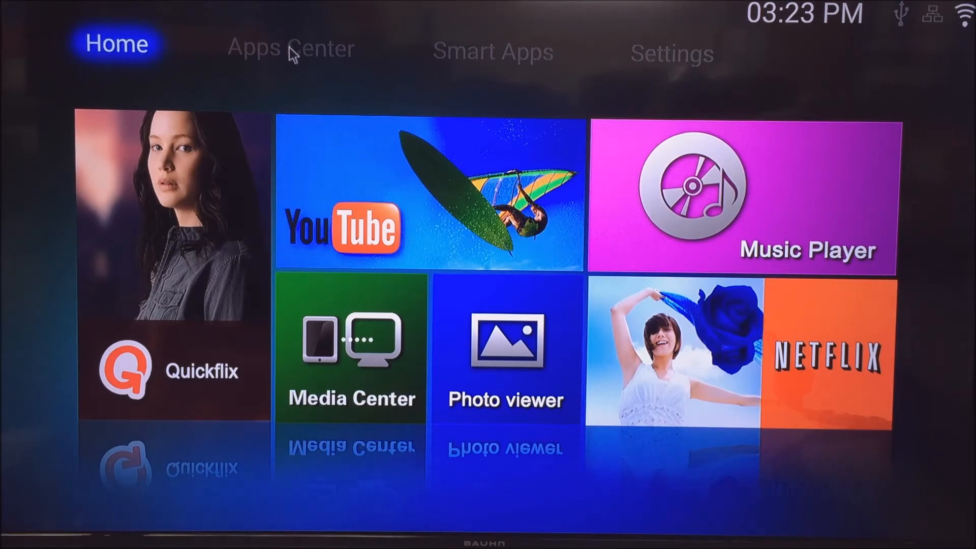
- Open Apps Center on the TV box and launch AppInstaller
left_click(291, 49)
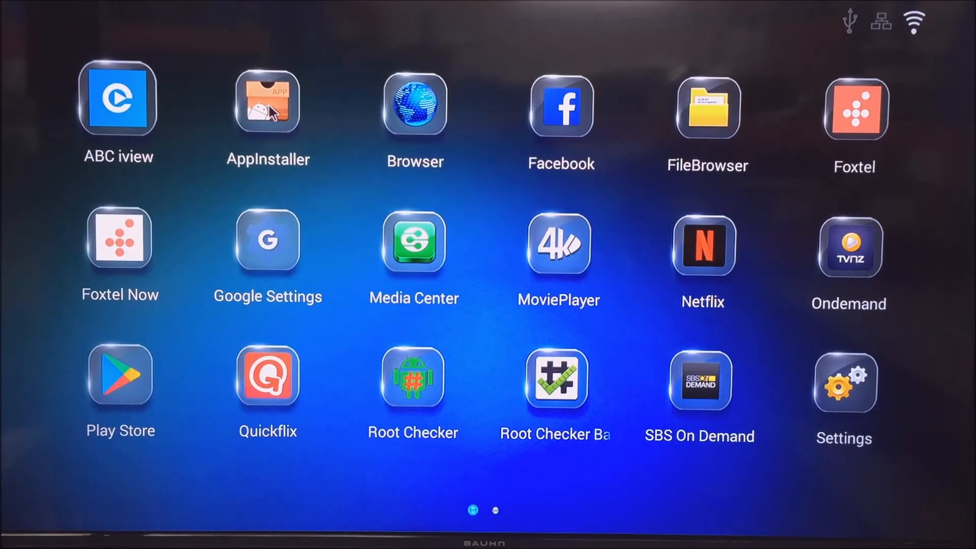
mouse_move(286, 114)
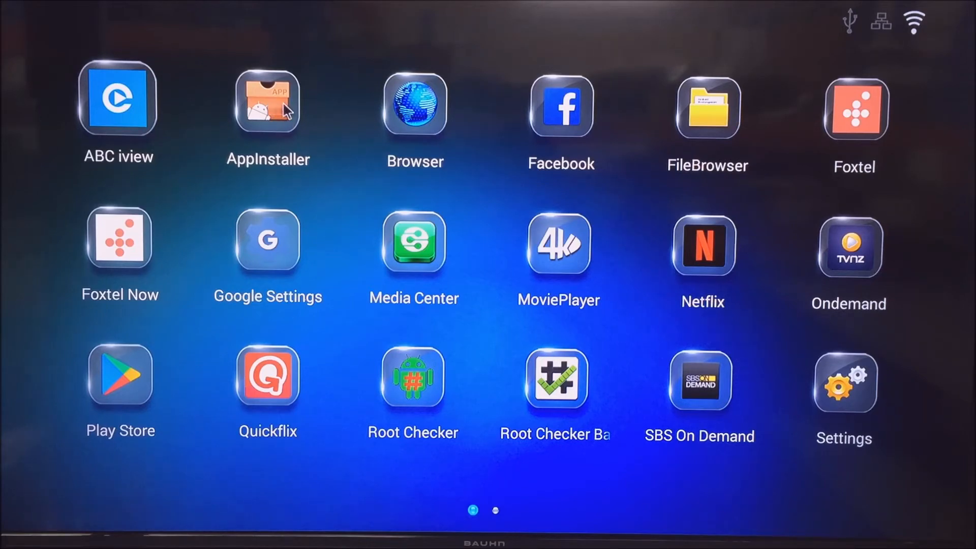
mouse_move(286, 112)
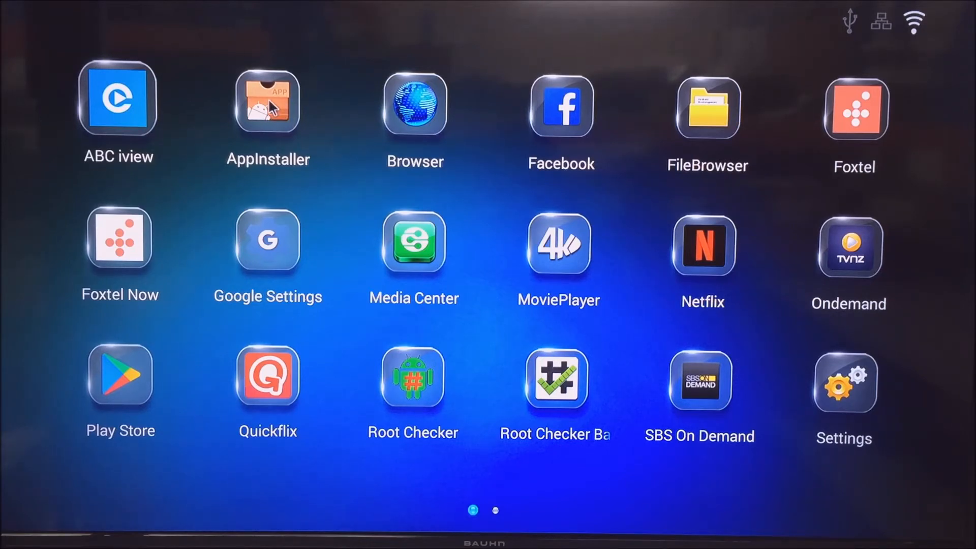
left_click(268, 108)
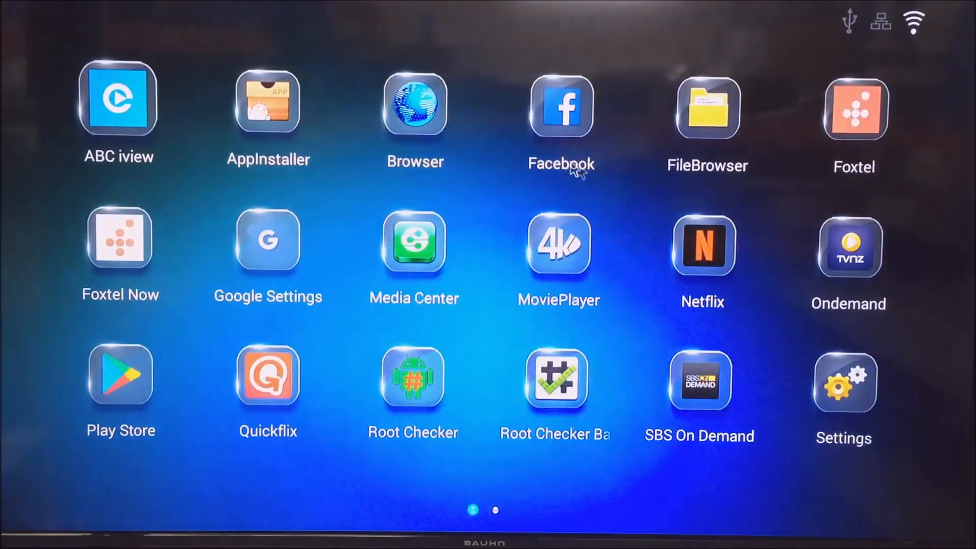
left_click(268, 109)
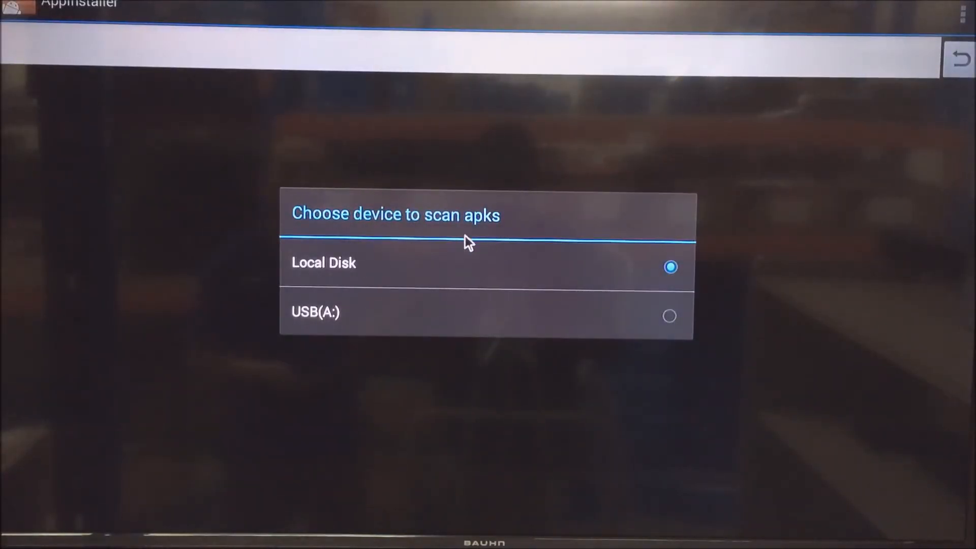
mouse_move(476, 325)
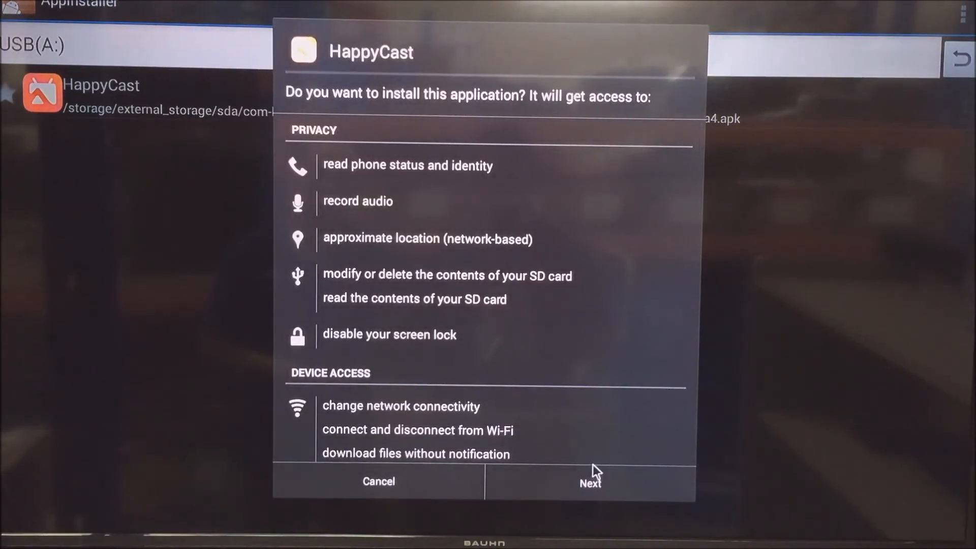
- Install HappyCast from the USB APK and finish with Done
left_click(589, 482)
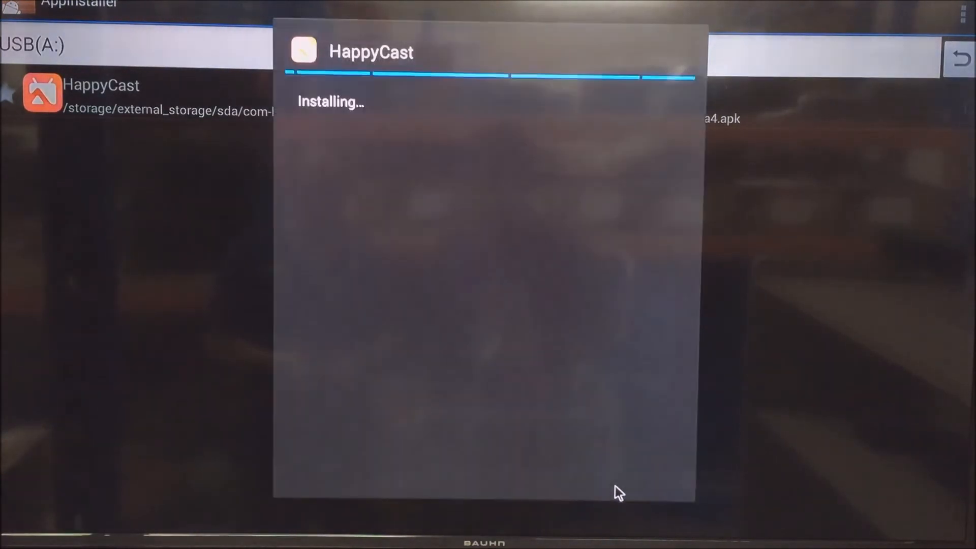
mouse_move(607, 419)
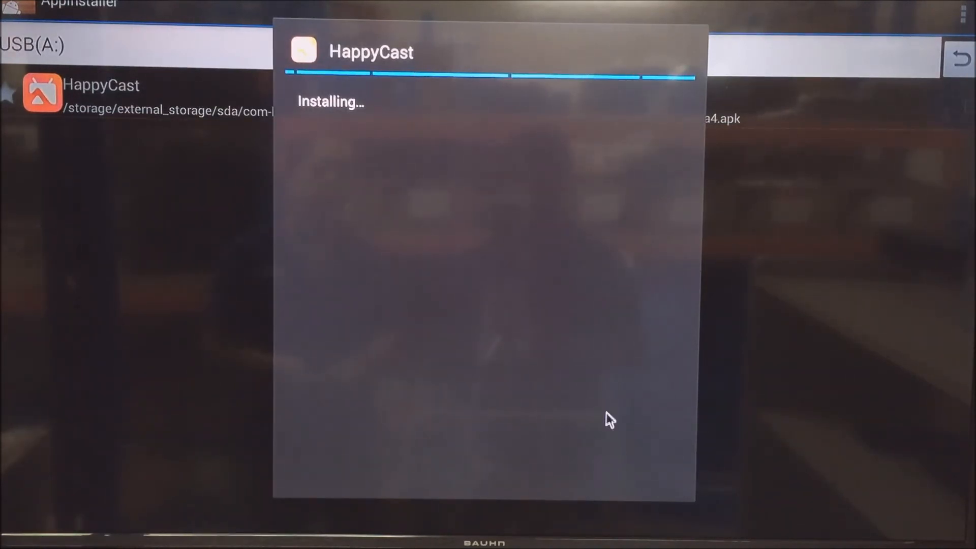
mouse_move(662, 409)
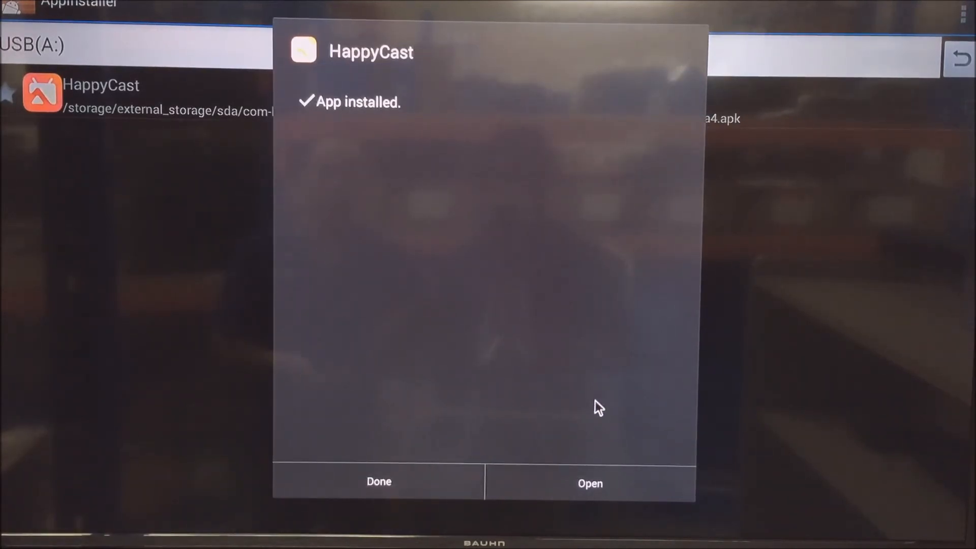
mouse_move(453, 460)
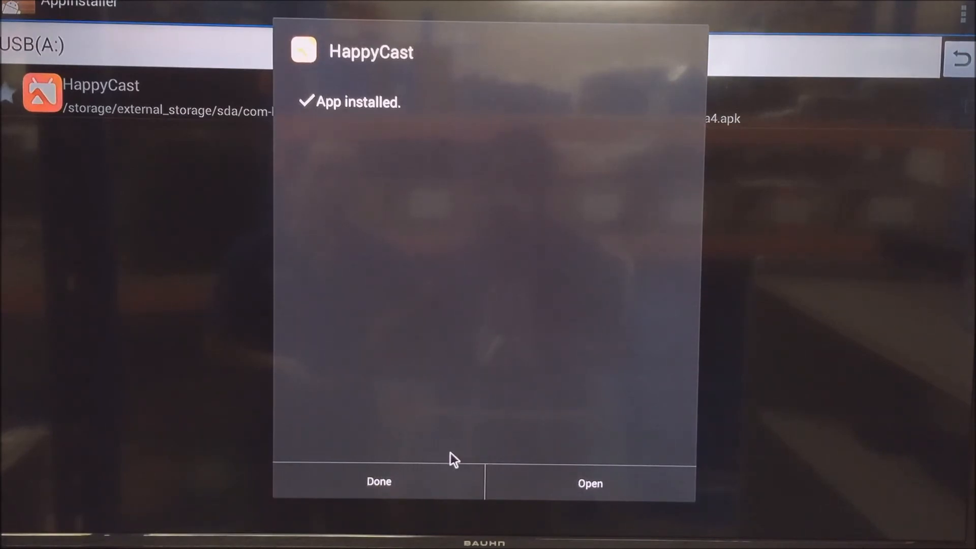
left_click(378, 482)
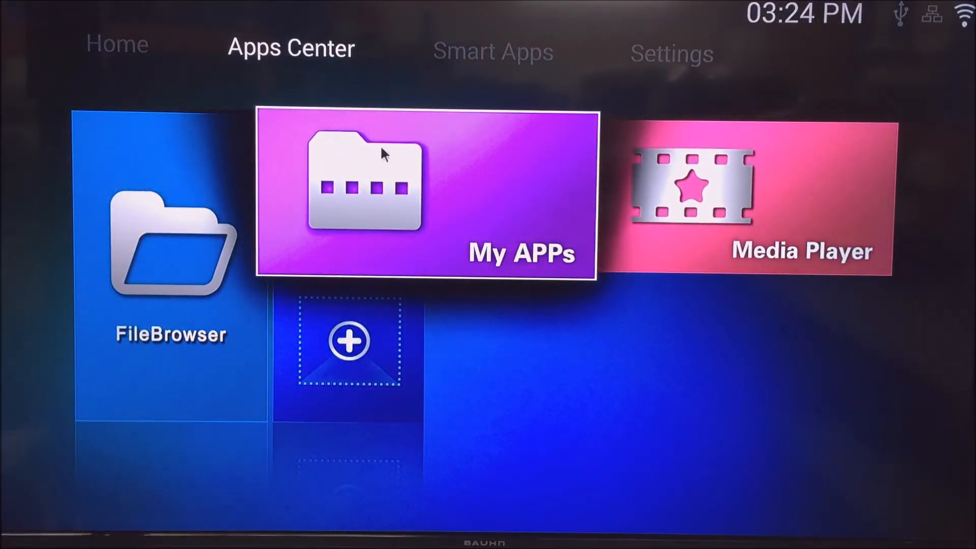
- Launch HappyCast from My APPs in Apps Center
left_click(426, 193)
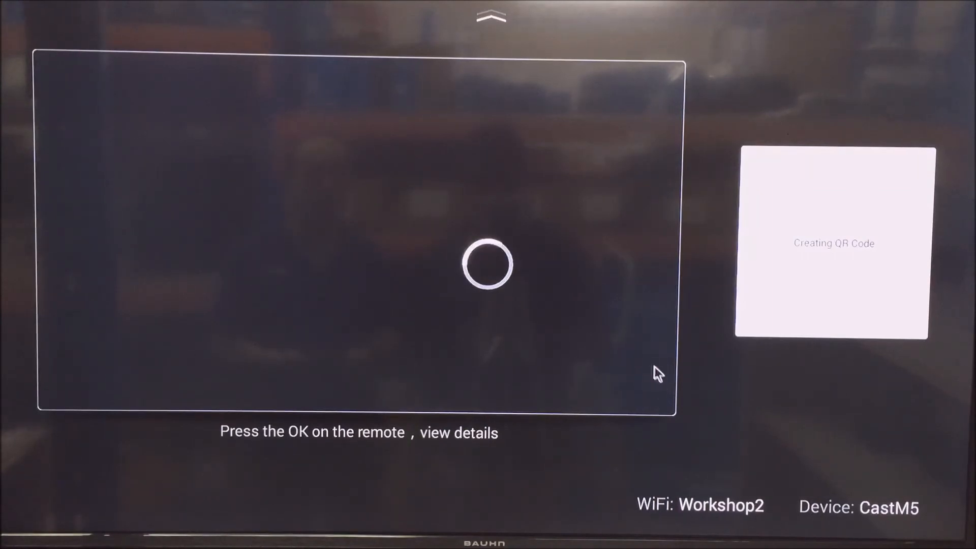
mouse_move(669, 401)
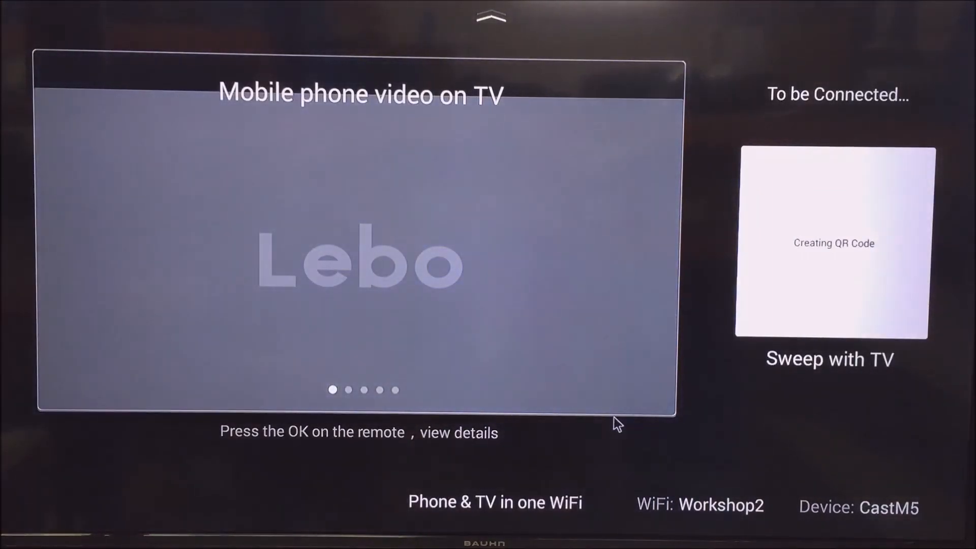
mouse_move(636, 420)
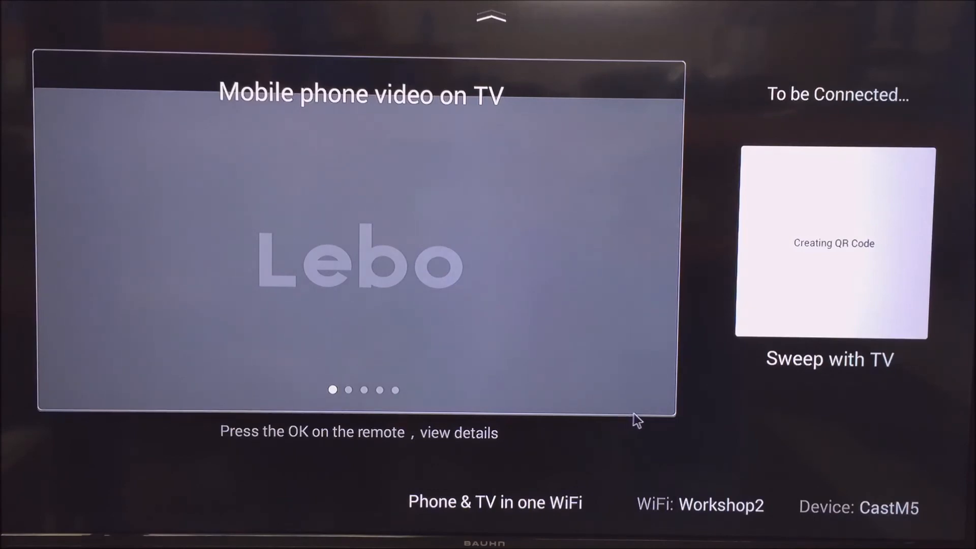
mouse_move(662, 525)
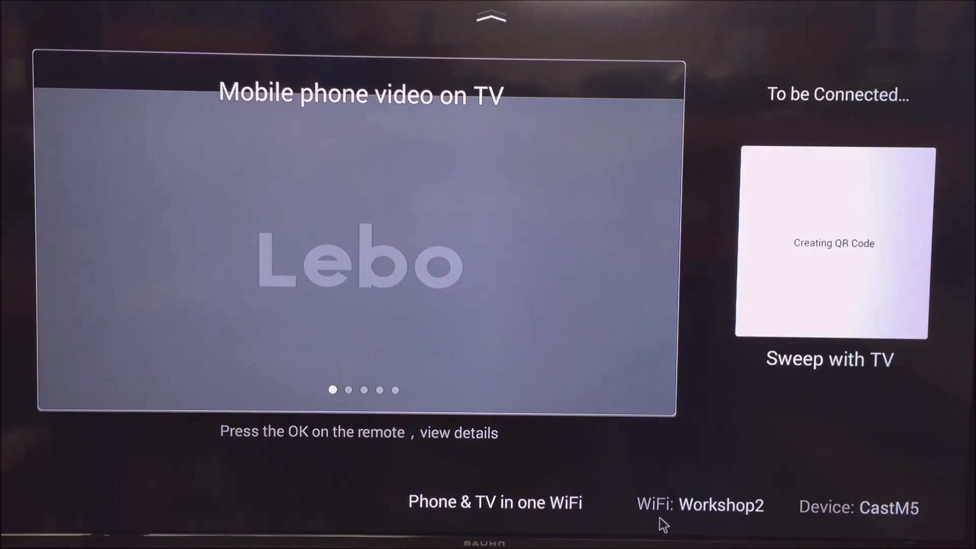
mouse_move(710, 519)
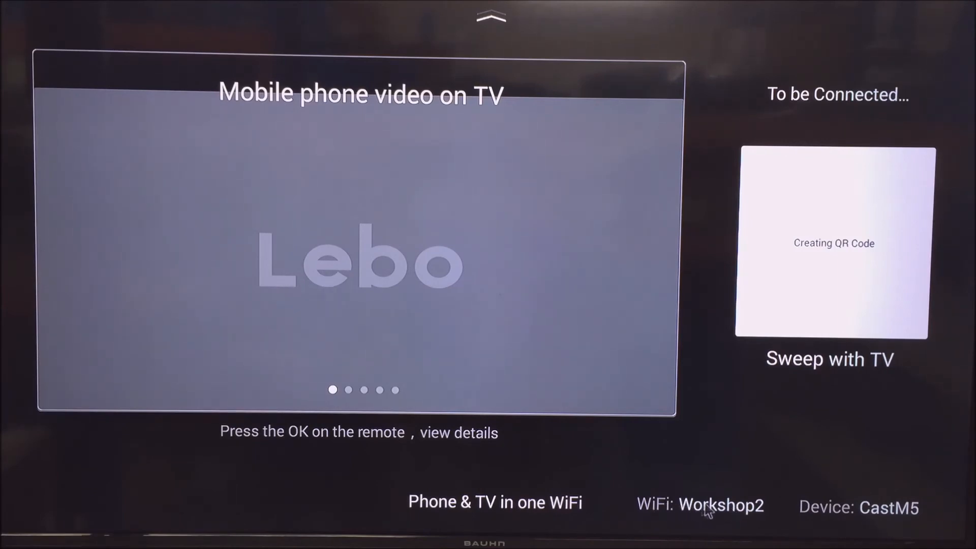
mouse_move(726, 515)
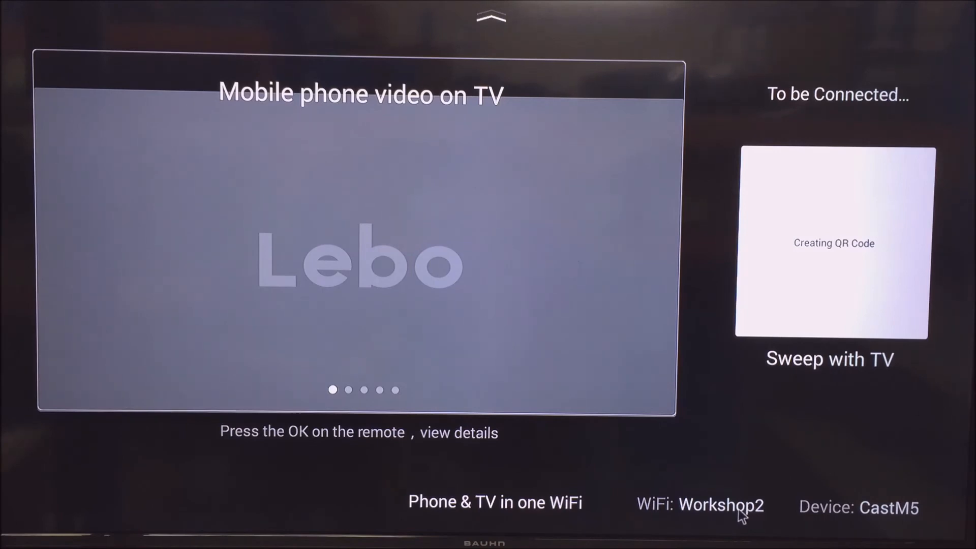
mouse_move(747, 524)
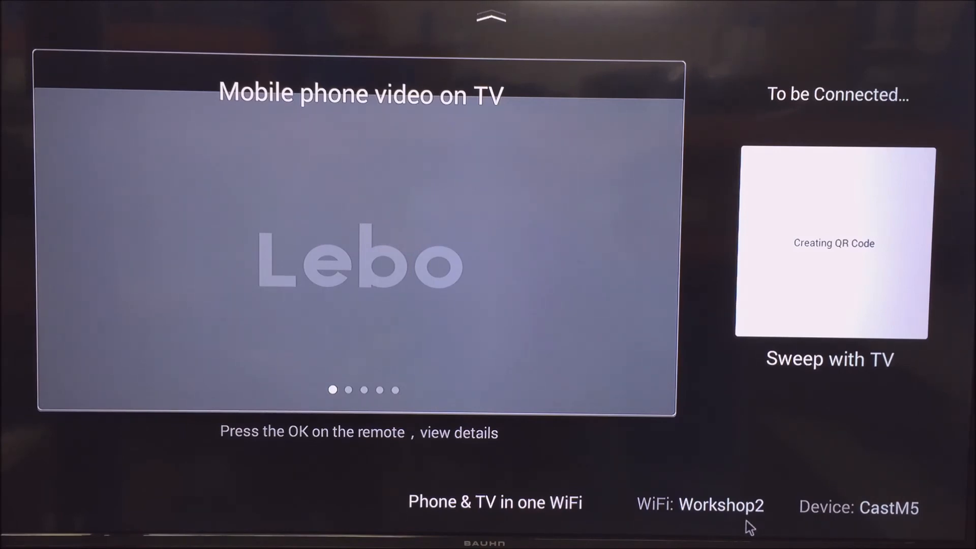
mouse_move(687, 484)
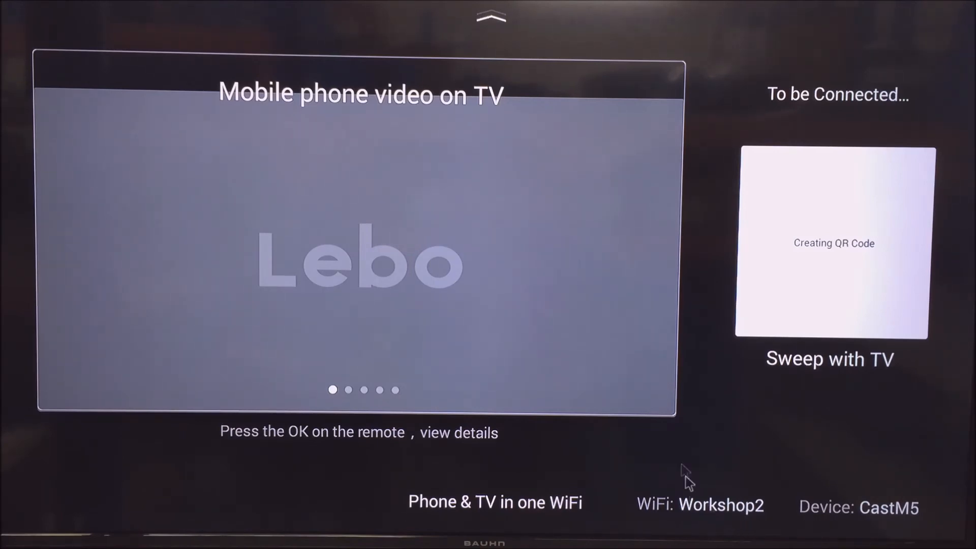
mouse_move(957, 494)
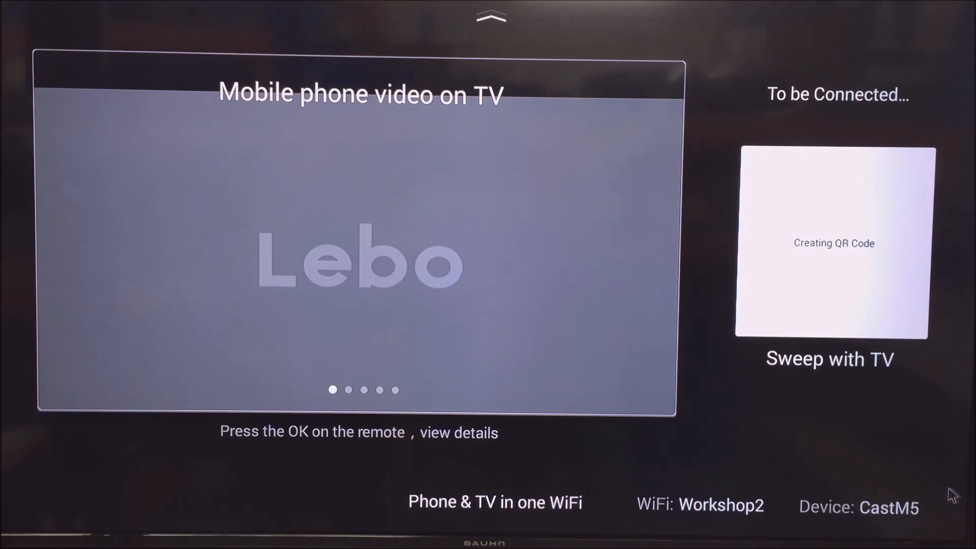
mouse_move(899, 517)
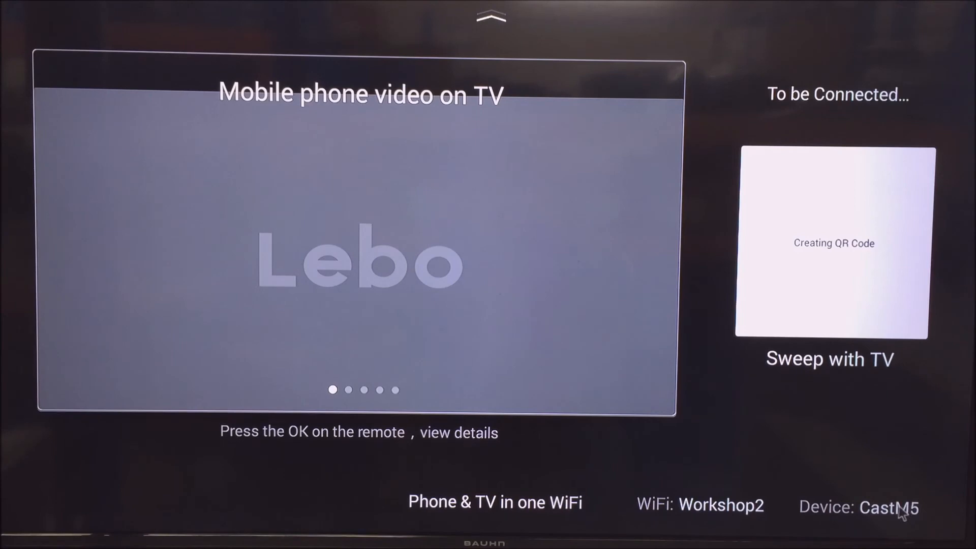
mouse_move(904, 496)
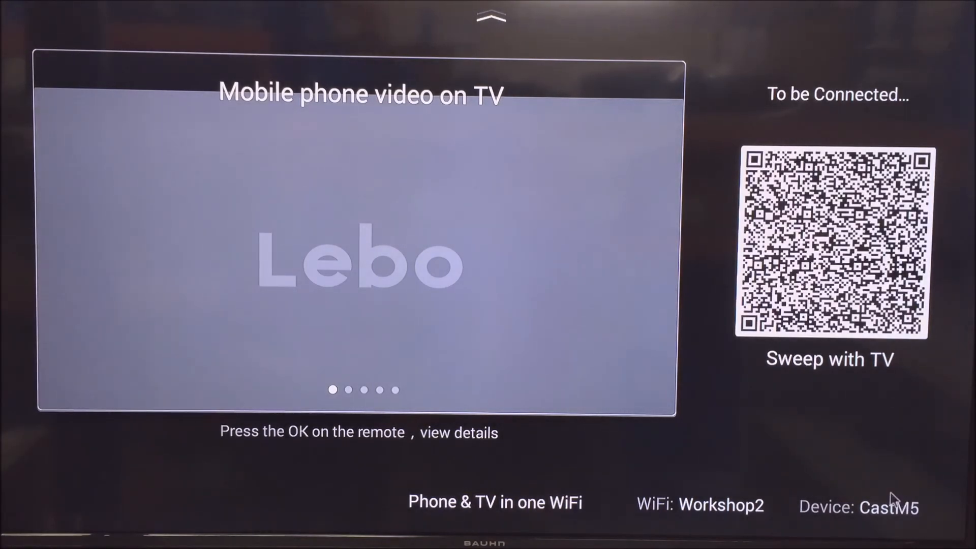
mouse_move(871, 518)
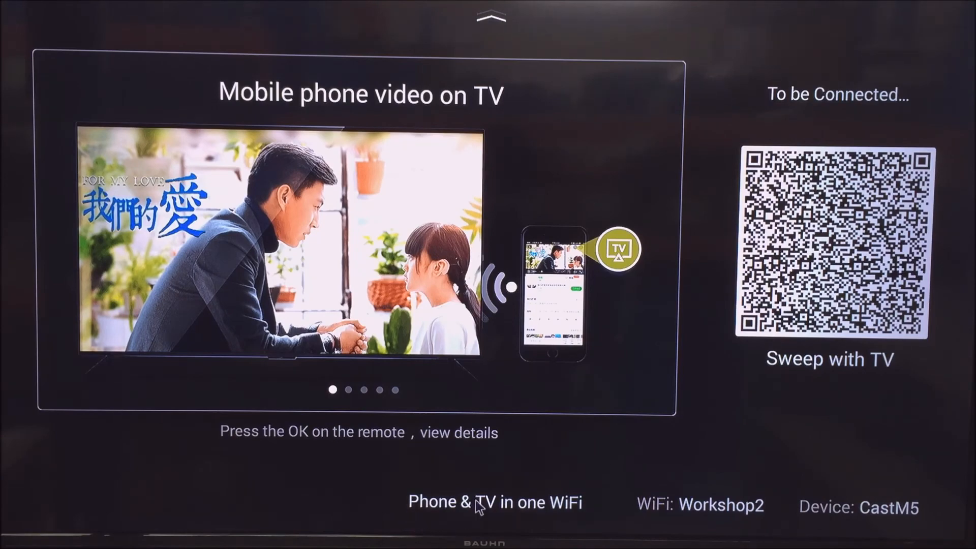
mouse_move(485, 421)
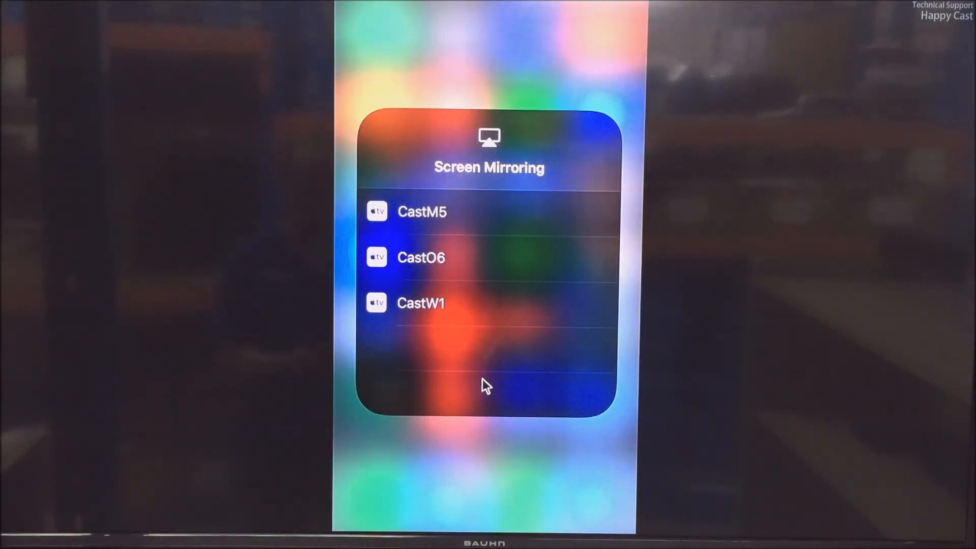
mouse_move(641, 352)
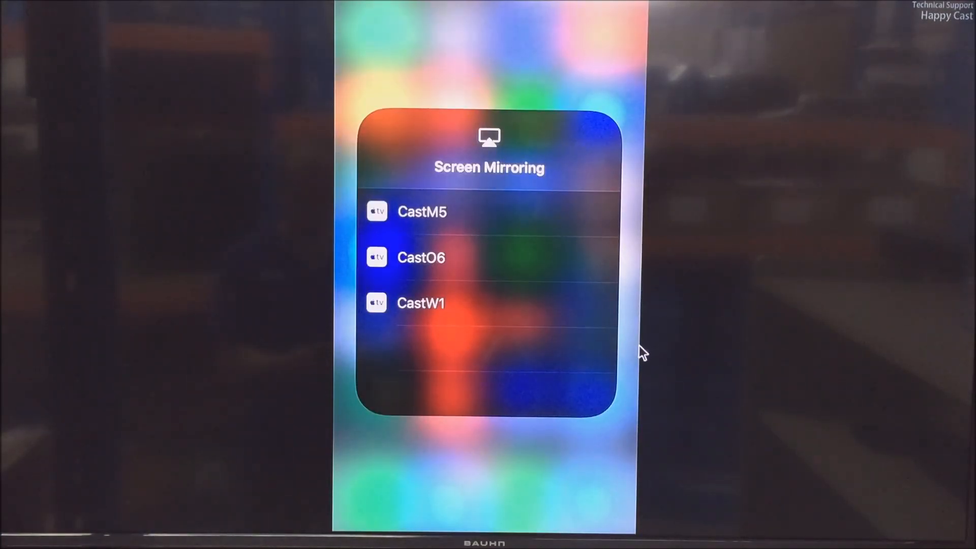
mouse_move(535, 9)
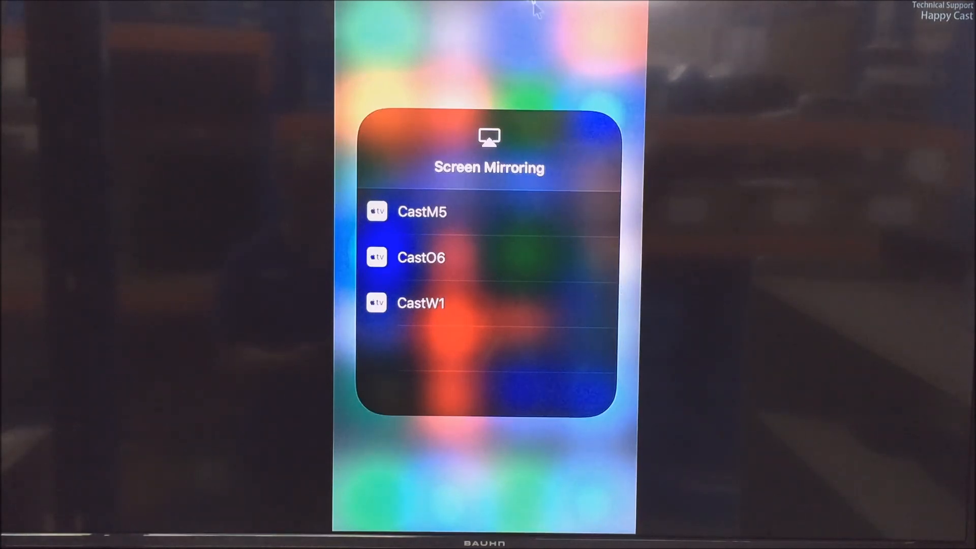